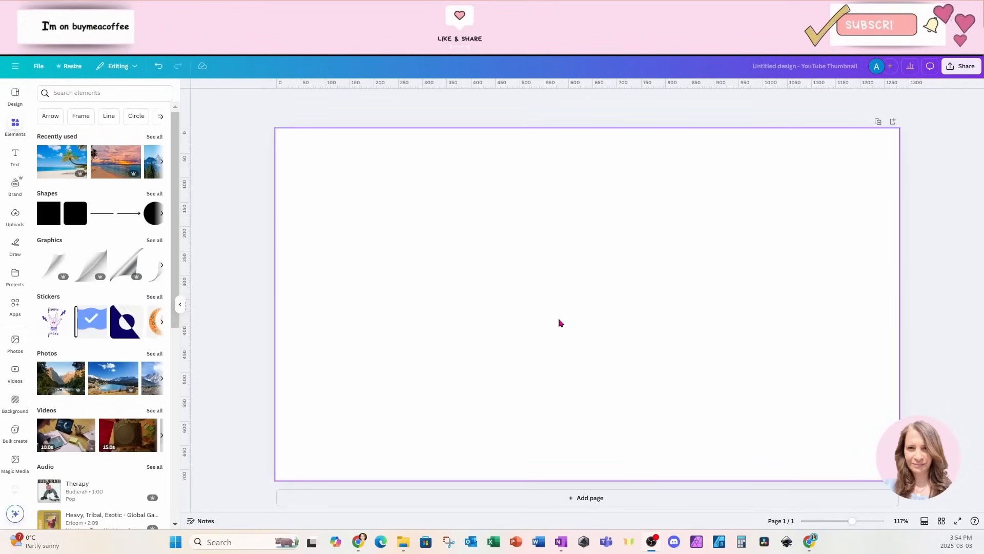
# Set the palm-tree beach photo as the background and stretch a page-curl graphic across the right.
pyautogui.click(62, 162)
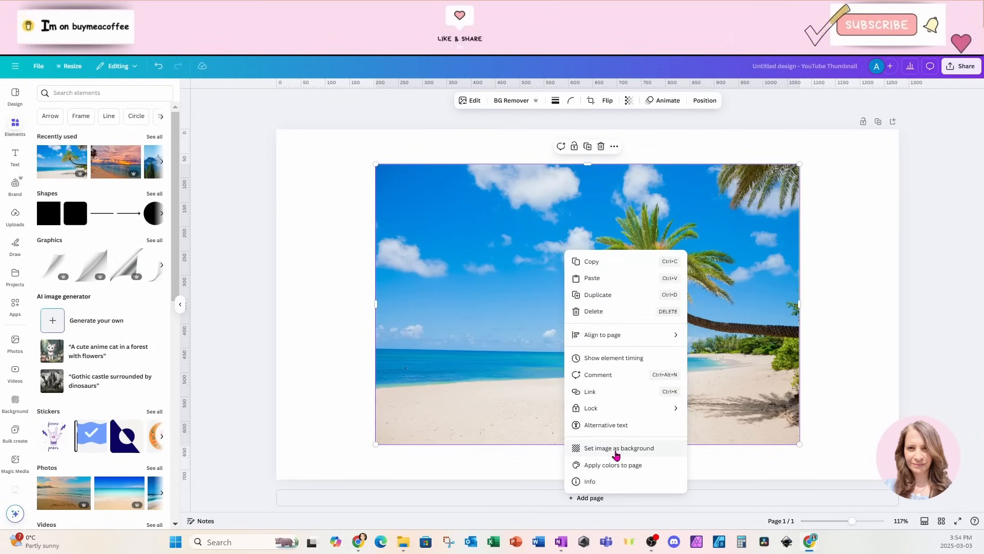
pyautogui.click(618, 447)
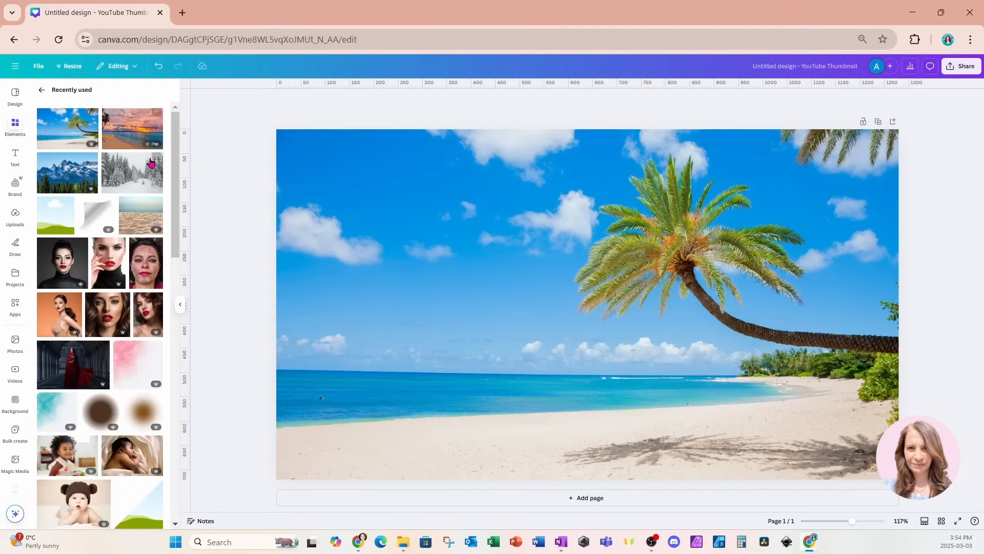
pyautogui.moveTo(113, 221)
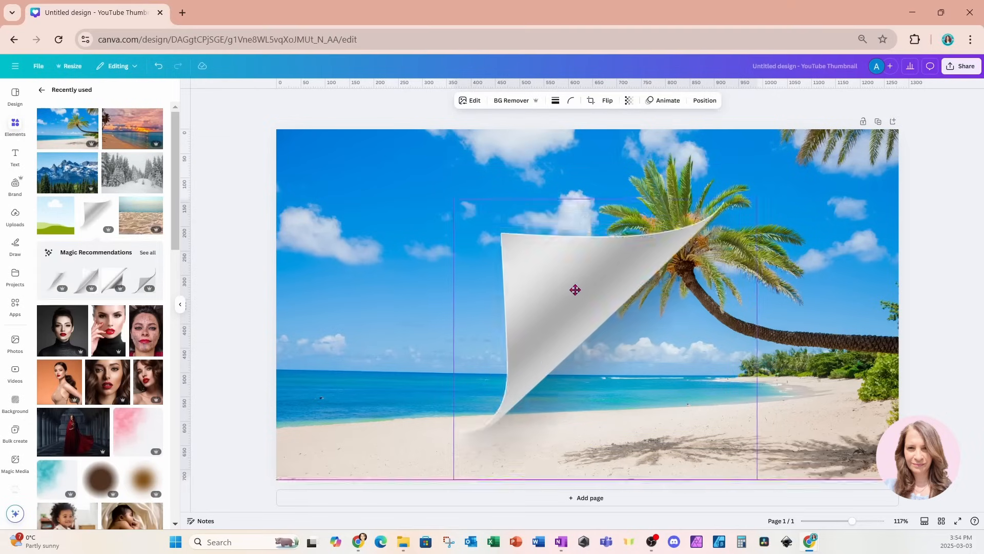
pyautogui.moveTo(576, 289); pyautogui.dragTo(579, 333)
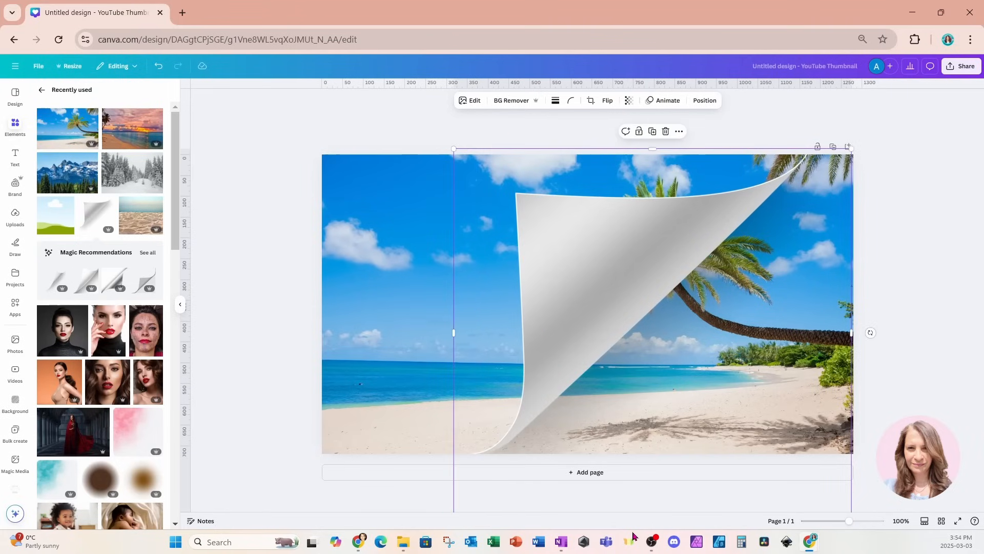
pyautogui.moveTo(849, 487)
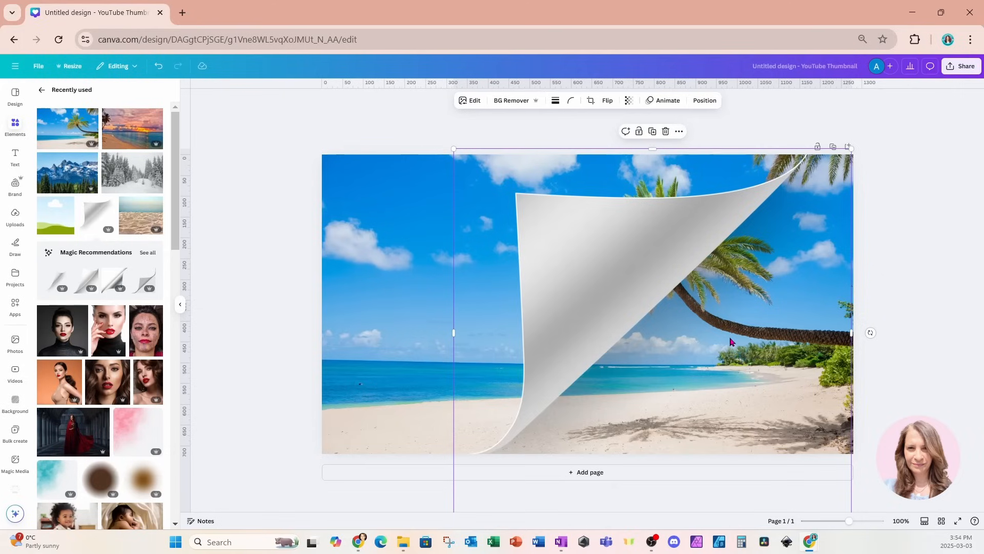
pyautogui.moveTo(33, 254)
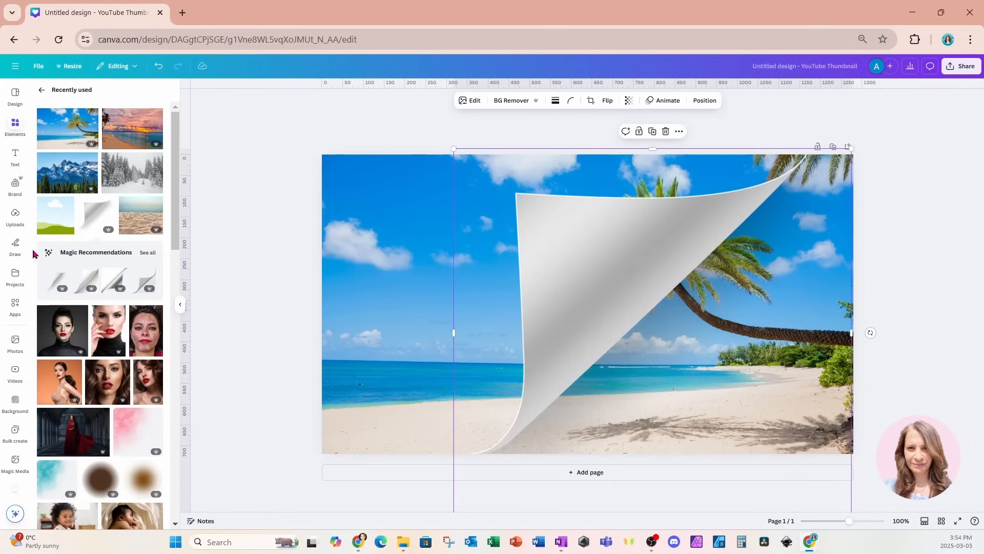
# Find the Trace to Frame app among Apps and start tracing over the design.
pyautogui.click(15, 306)
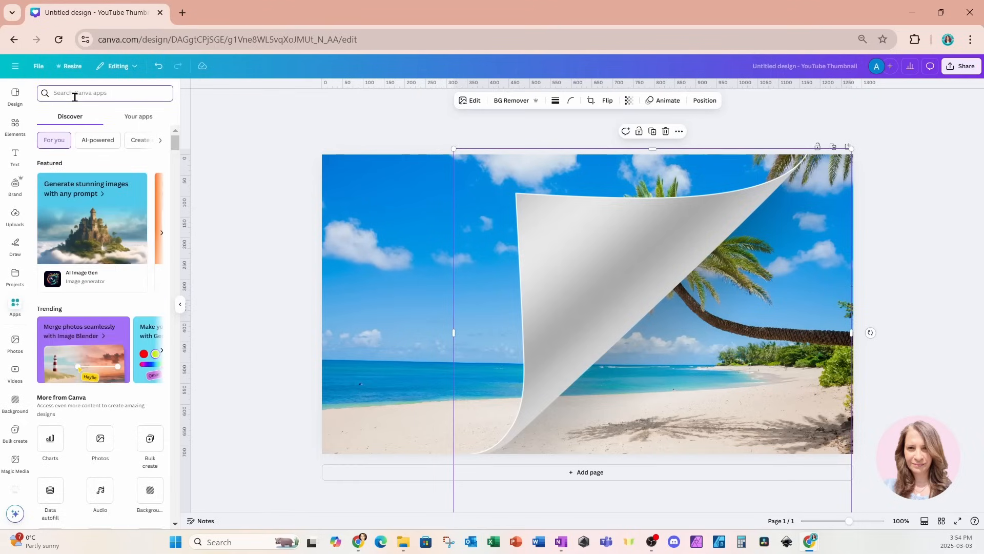
pyautogui.write('frames')
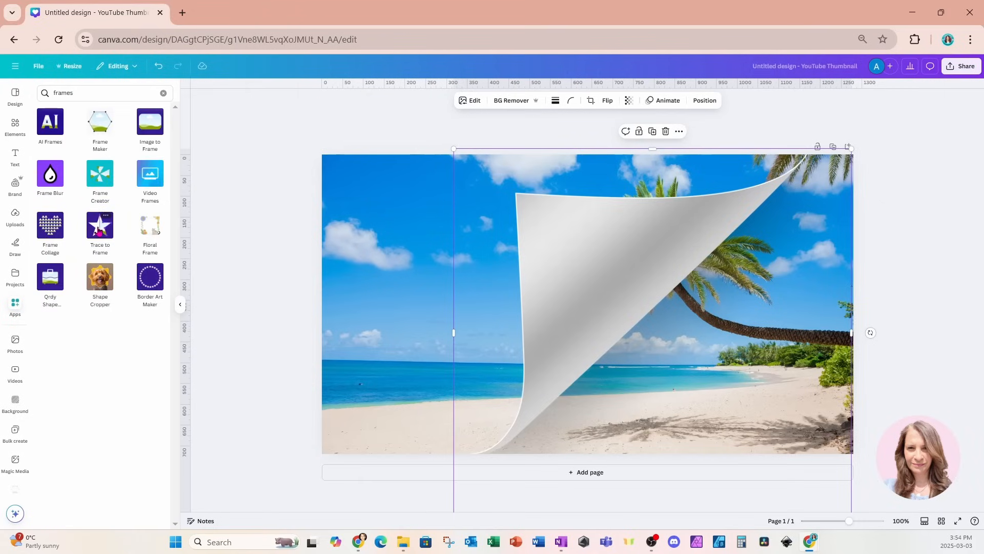
pyautogui.click(100, 228)
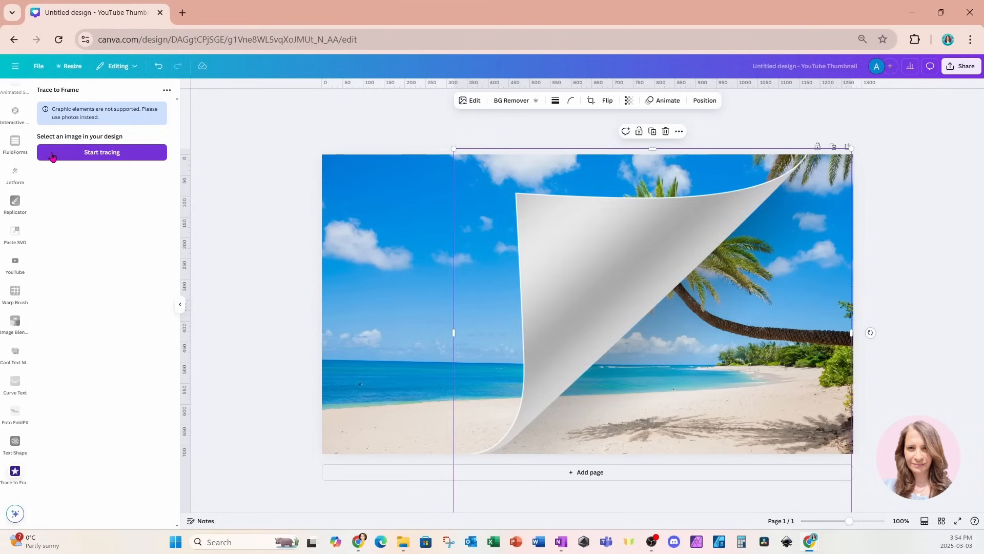
pyautogui.click(101, 151)
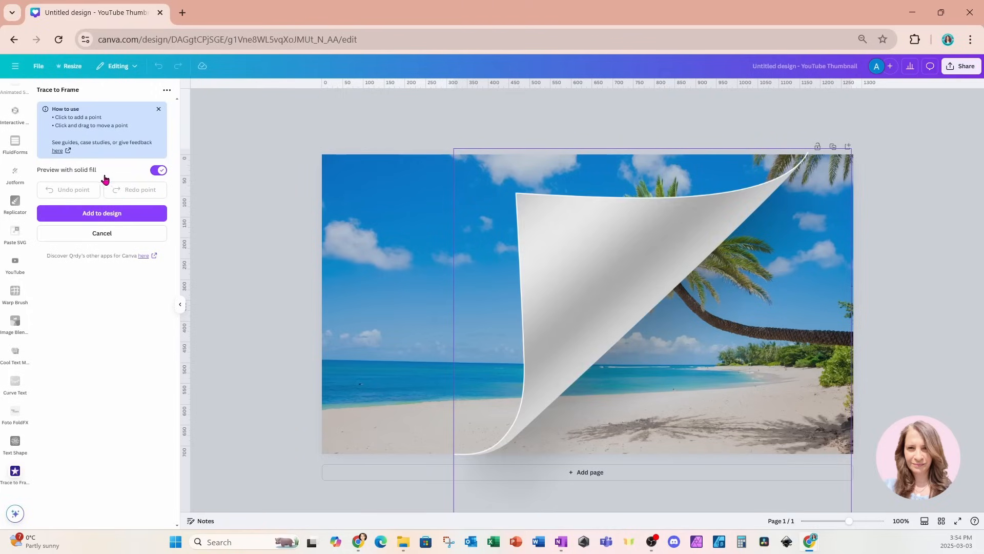
pyautogui.moveTo(80, 178)
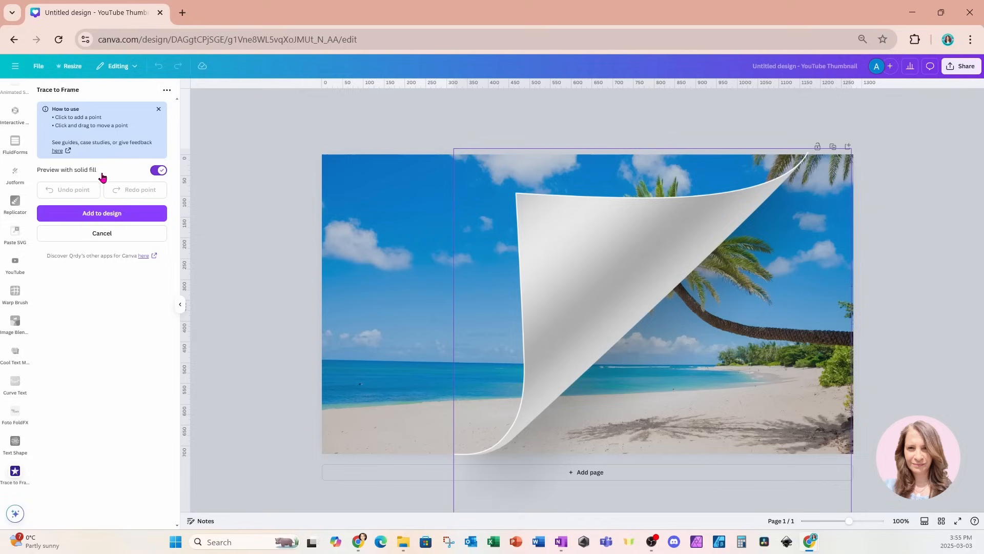
pyautogui.moveTo(511, 442)
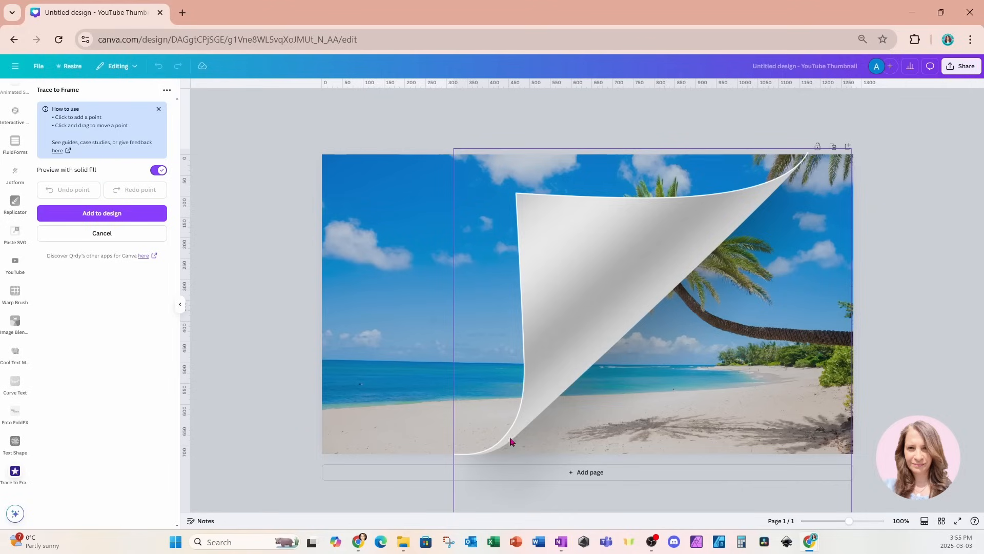
pyautogui.moveTo(161, 182)
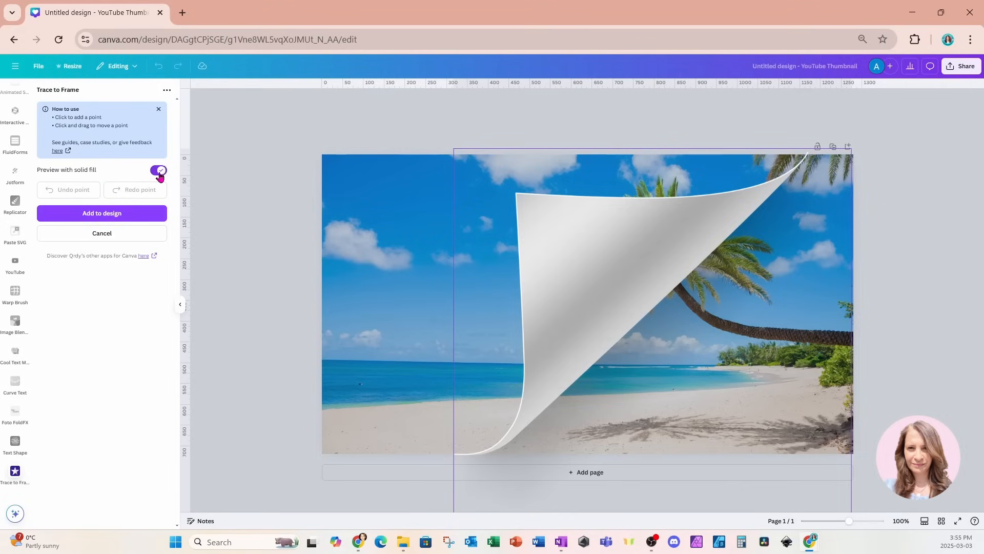
# Disable the solid-fill preview and trace points along the curl edge to the bottom corner.
pyautogui.click(158, 170)
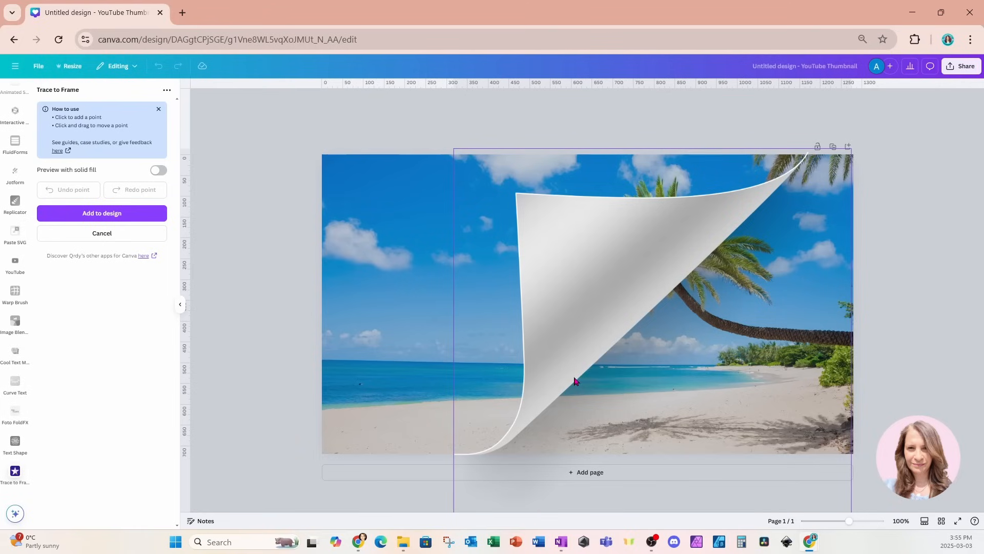
pyautogui.click(575, 379)
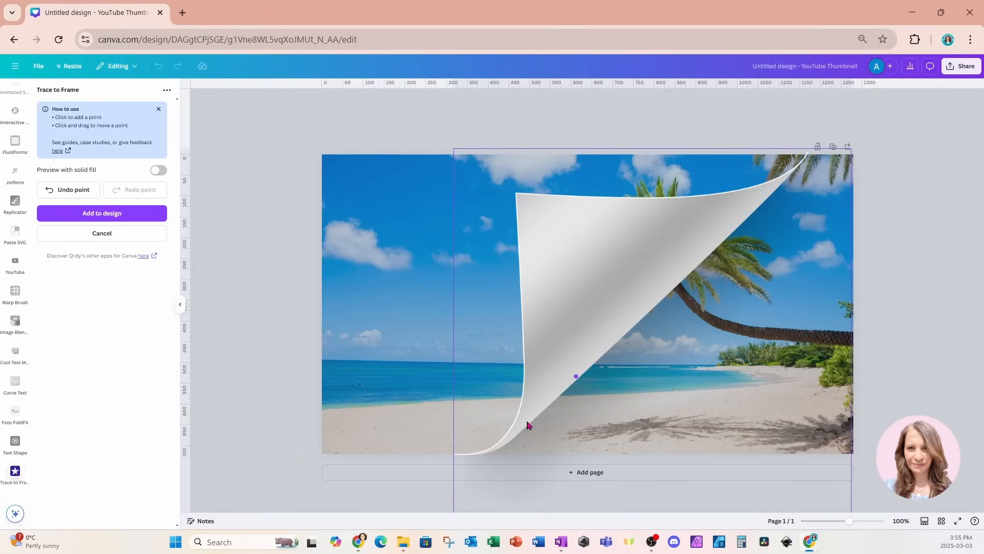
pyautogui.click(527, 422)
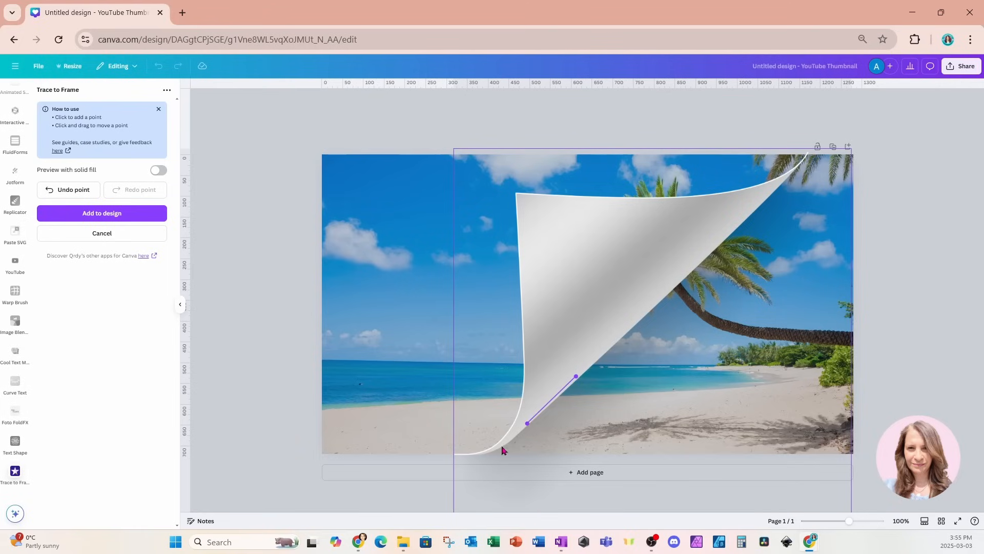
pyautogui.click(503, 450)
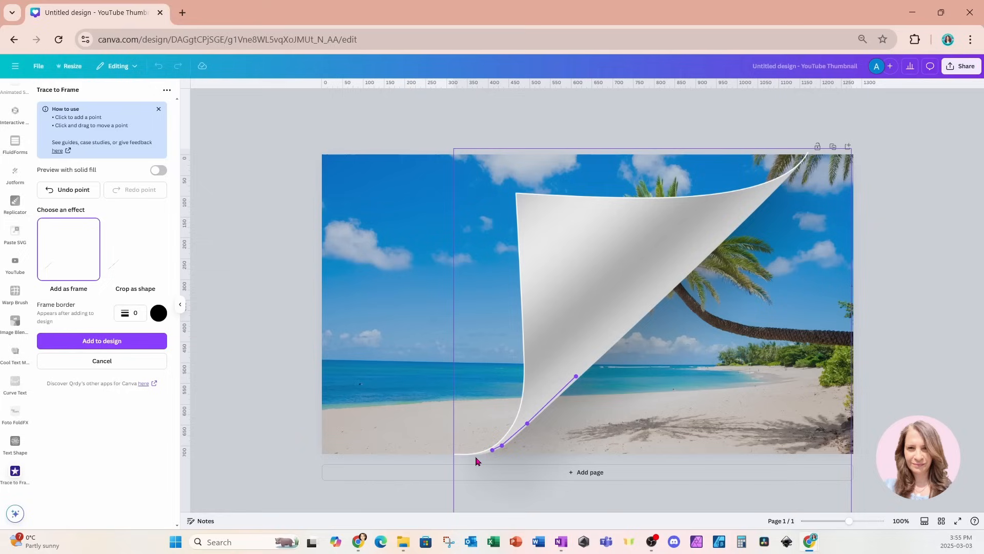
pyautogui.click(464, 453)
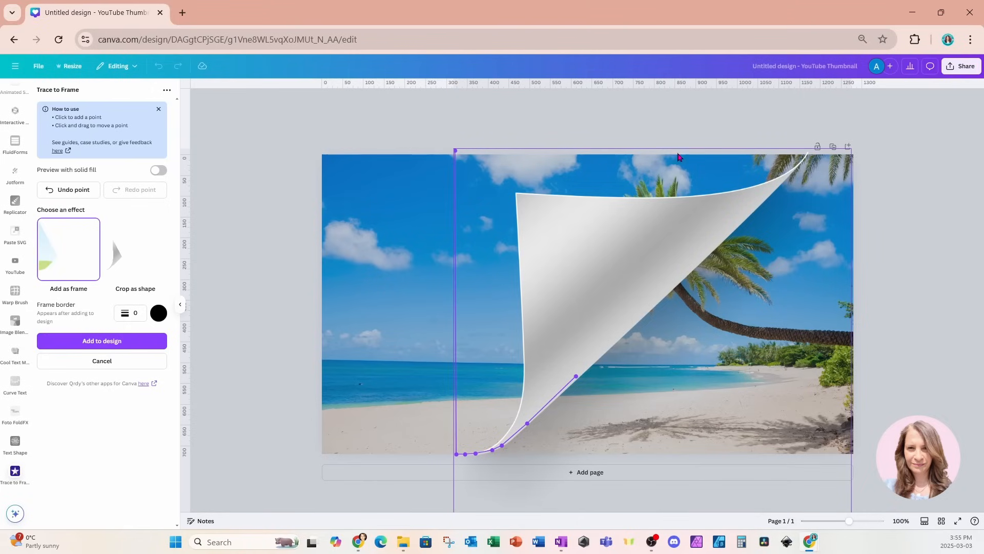
pyautogui.moveTo(810, 155)
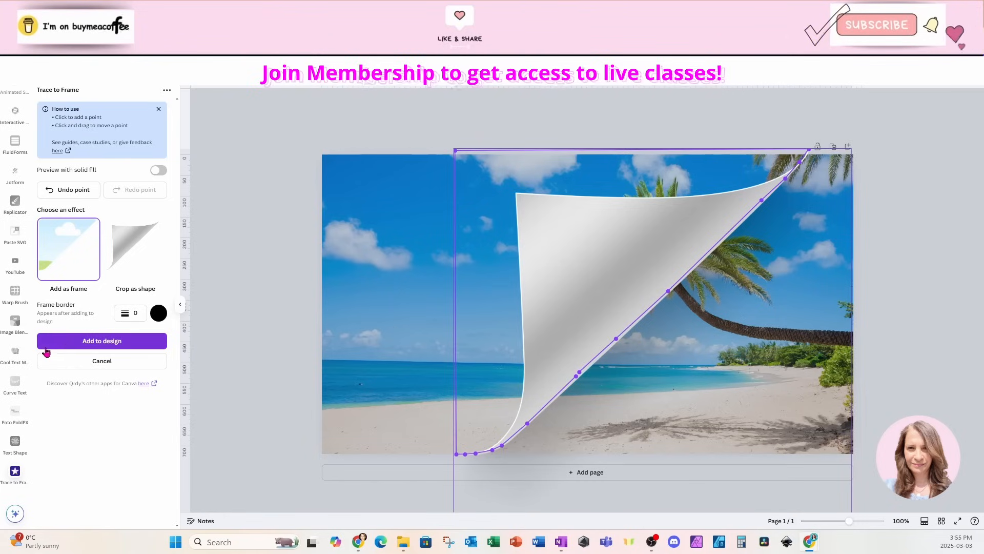
# Add the traced shape as a frame and nudge it into place over the curl.
pyautogui.click(101, 341)
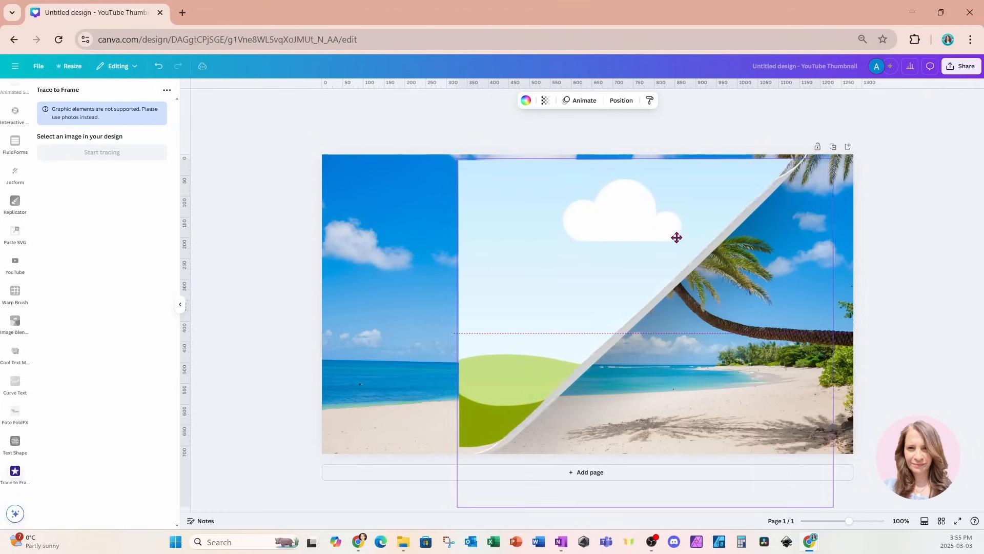
pyautogui.moveTo(676, 237); pyautogui.dragTo(688, 234)
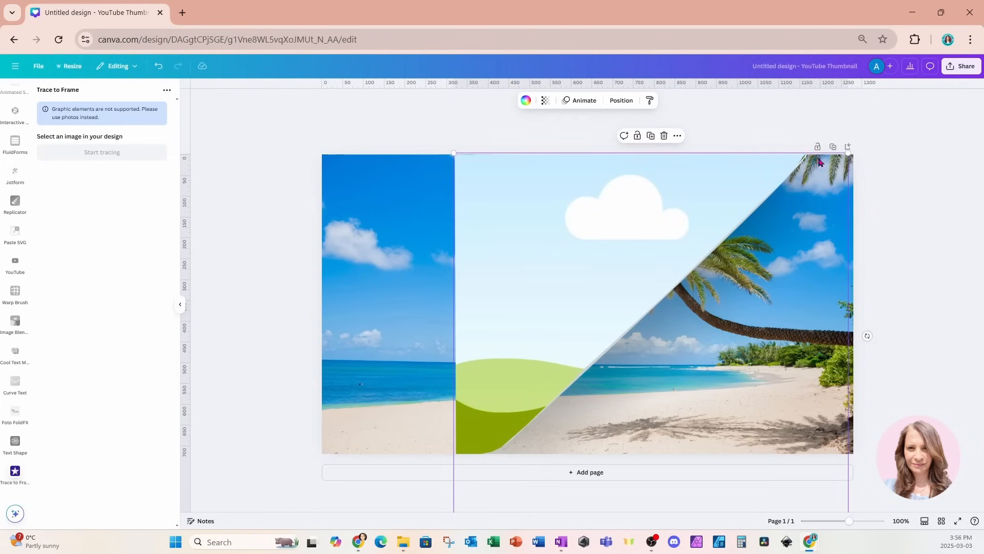
pyautogui.moveTo(849, 154); pyautogui.dragTo(851, 151)
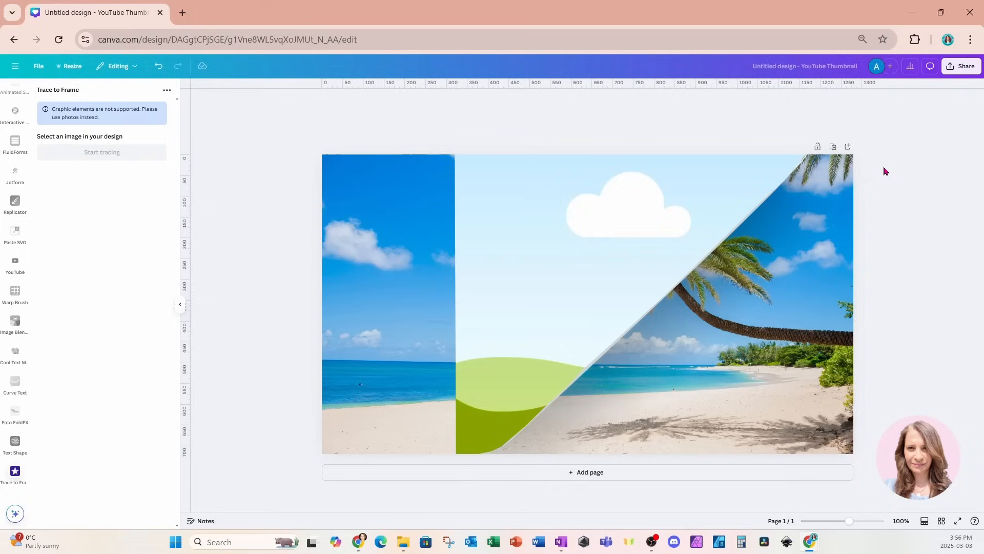
pyautogui.scroll(-3)
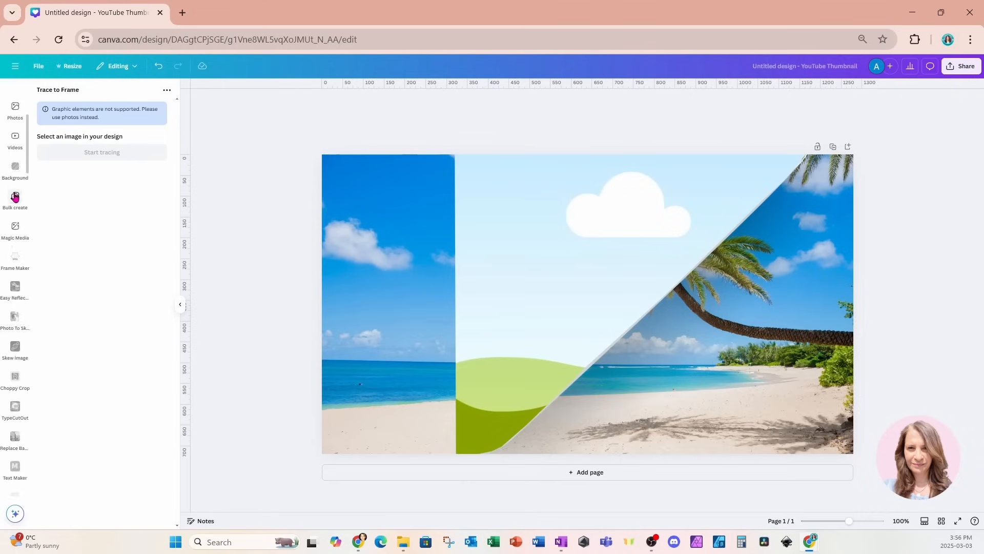
# Add the snowy mountain photo from recently used elements.
pyautogui.click(14, 126)
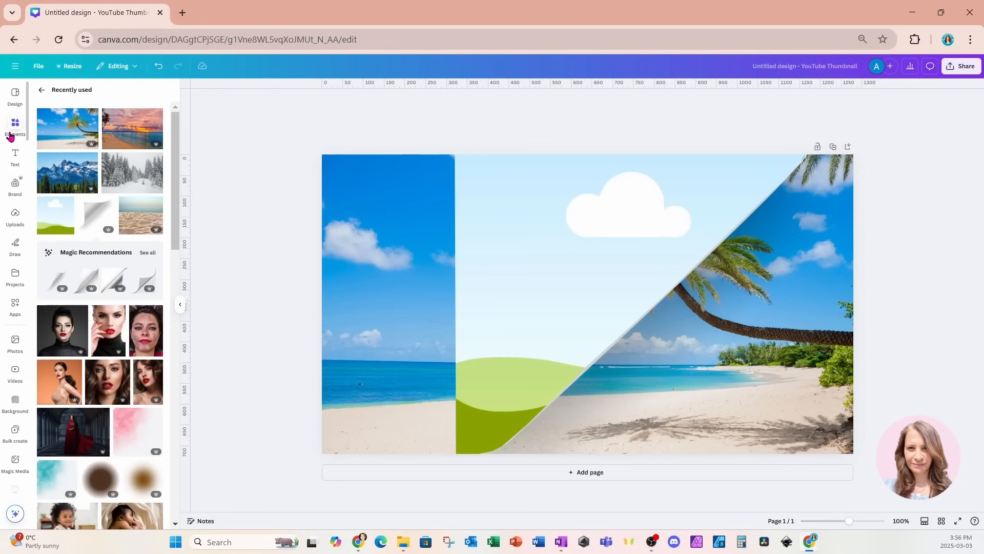
pyautogui.moveTo(66, 174)
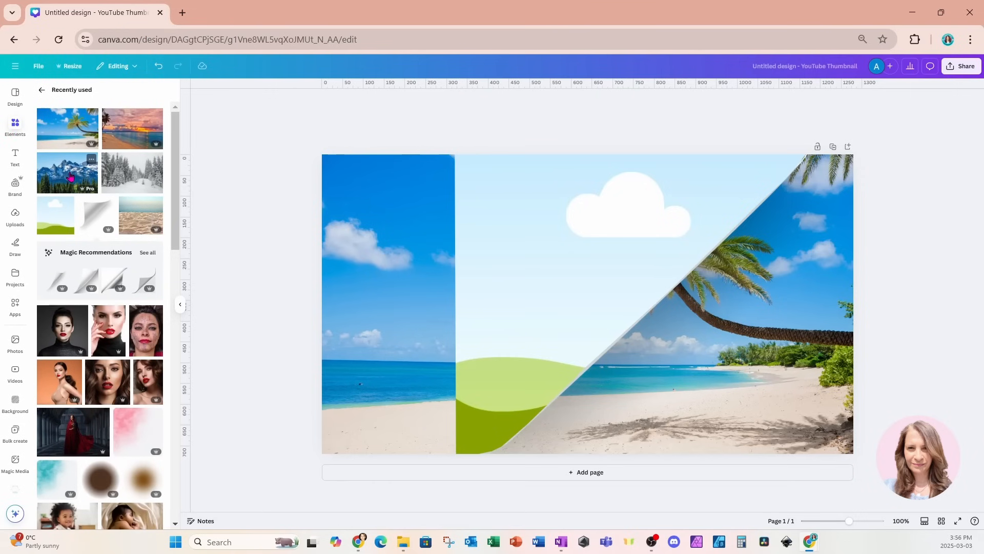
pyautogui.click(67, 174)
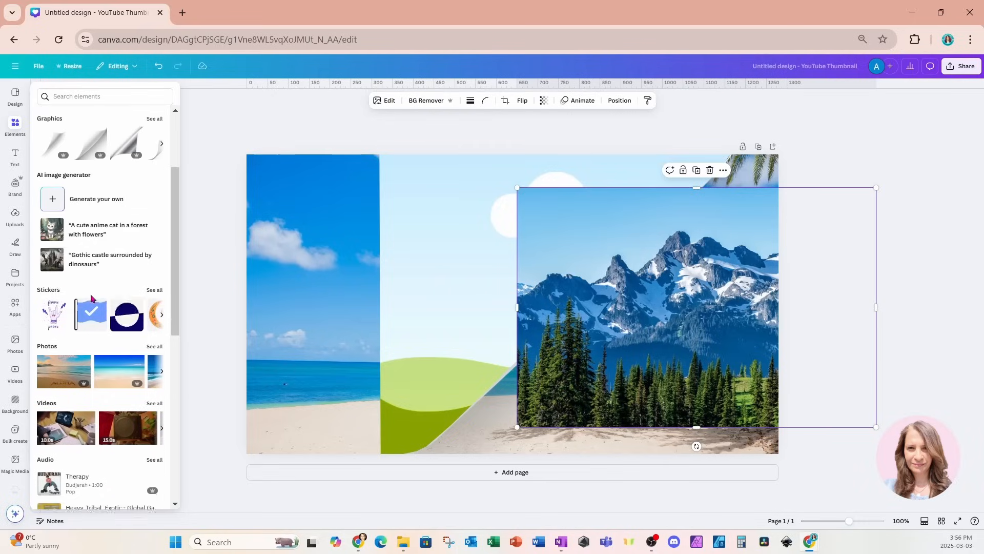
pyautogui.scroll(-3)
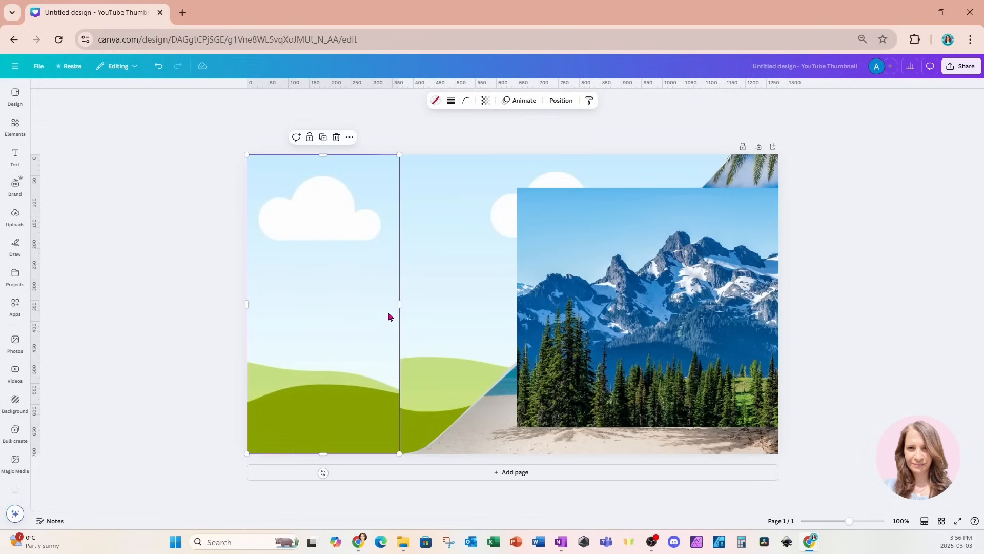
# Narrow the left-hand frame slightly by dragging its side handle.
pyautogui.moveTo(398, 304); pyautogui.dragTo(385, 304)
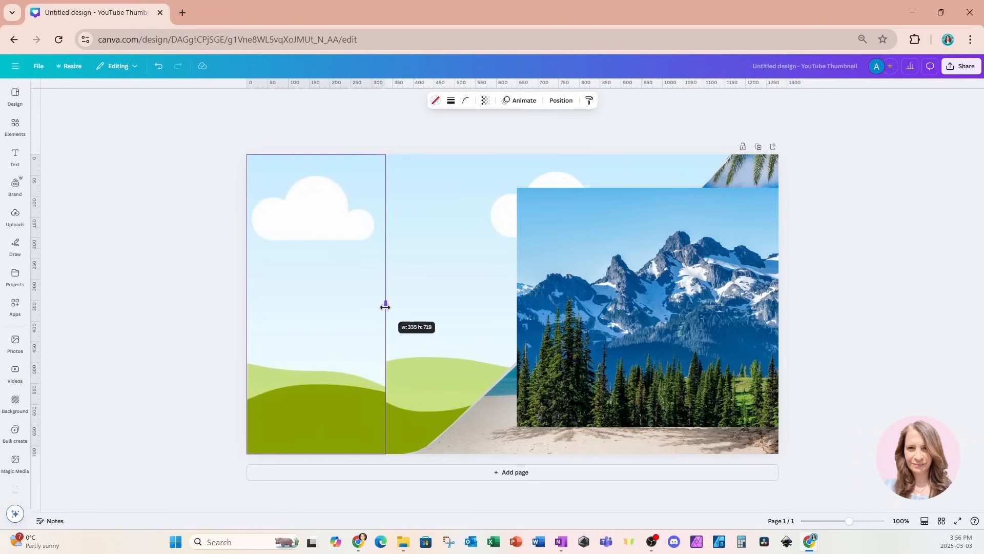
pyautogui.moveTo(386, 306); pyautogui.dragTo(382, 305)
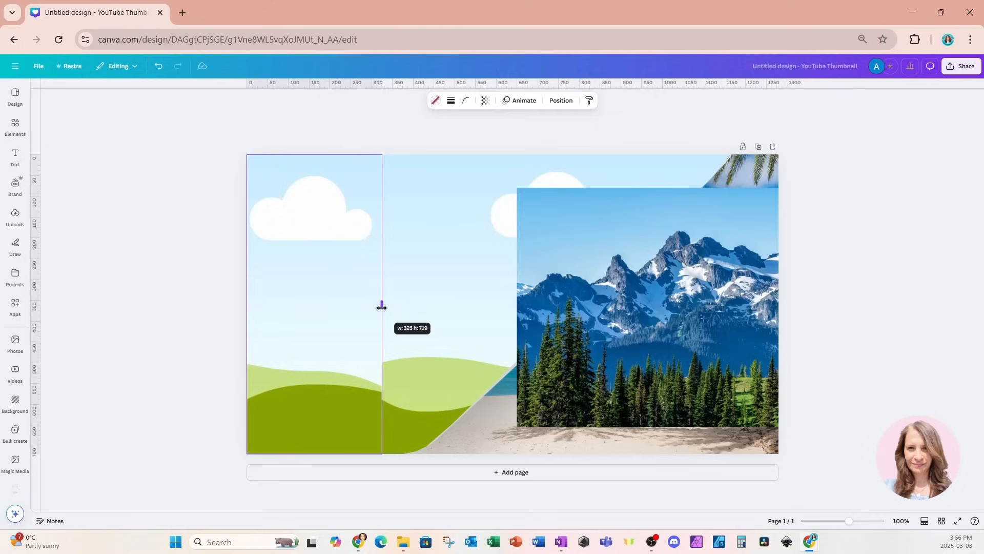
pyautogui.moveTo(381, 305); pyautogui.dragTo(378, 305)
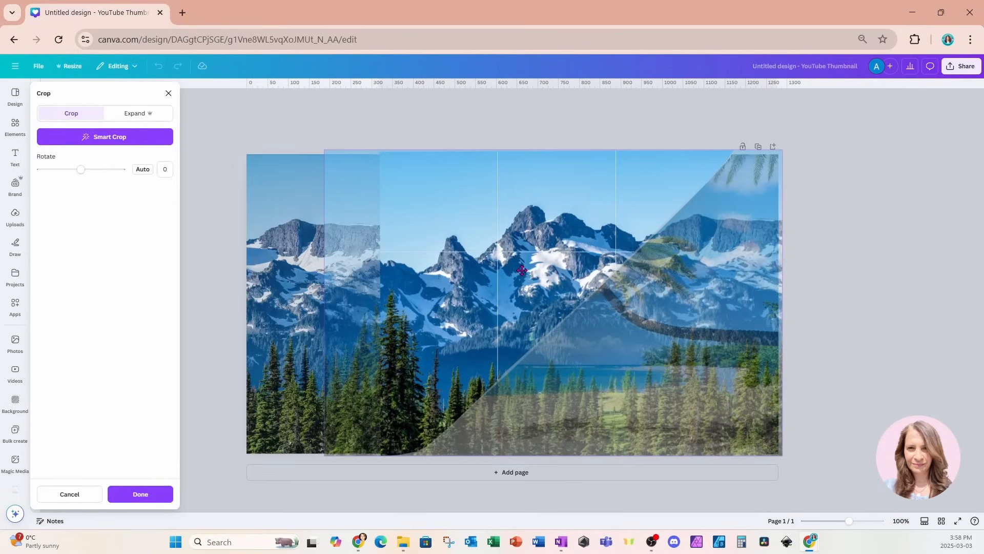
# Crop-position the mountain photo within the diagonal frame and the left strip.
pyautogui.moveTo(521, 270); pyautogui.dragTo(330, 215)
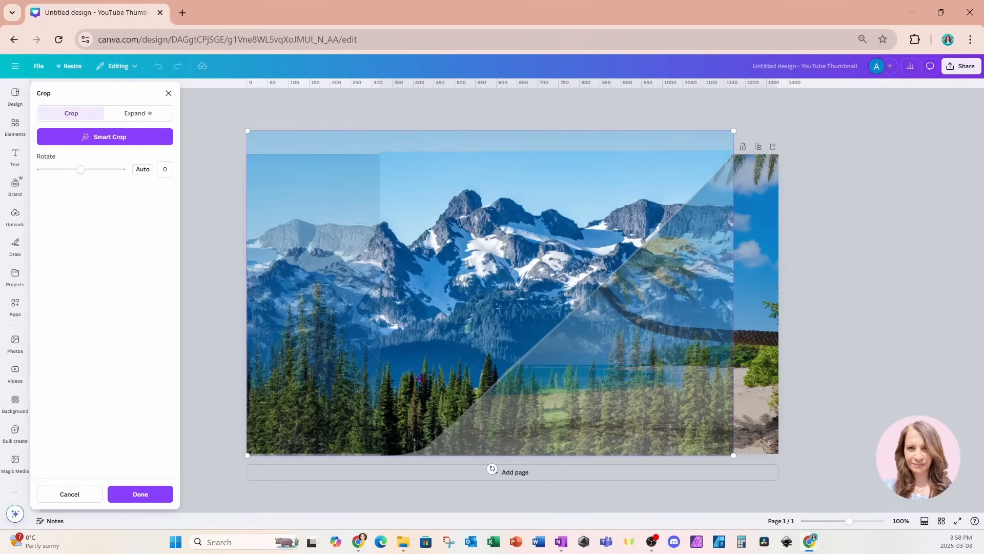
pyautogui.moveTo(305, 307)
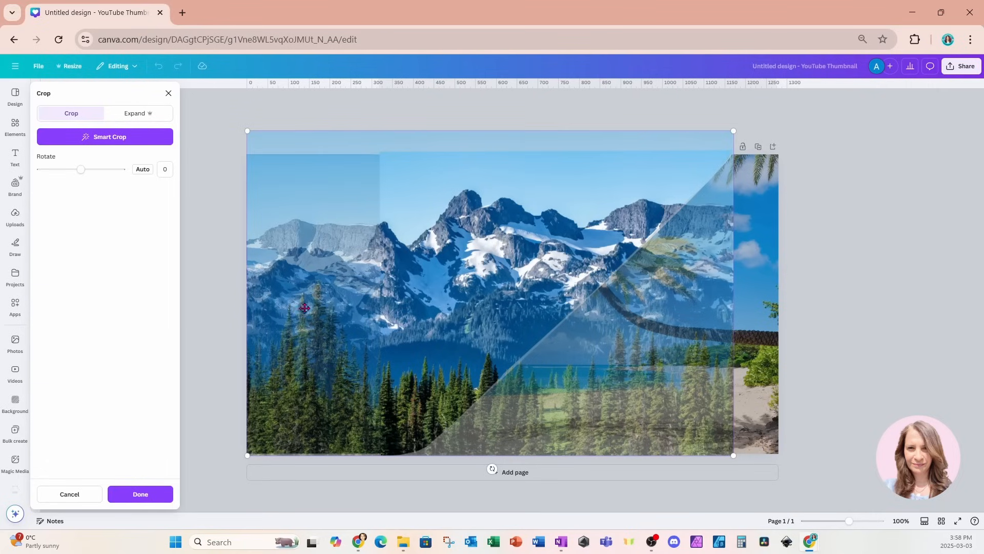
pyautogui.click(139, 493)
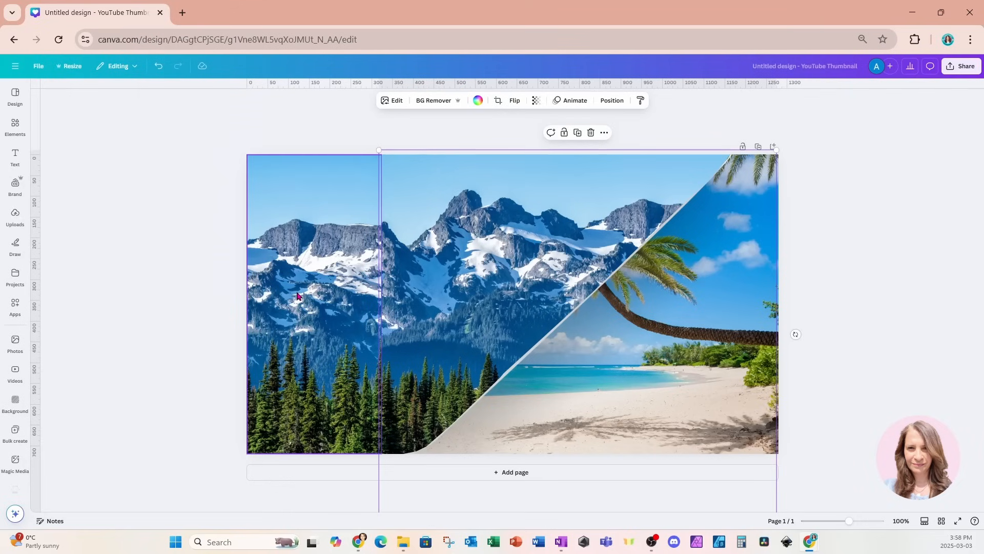
pyautogui.click(369, 100)
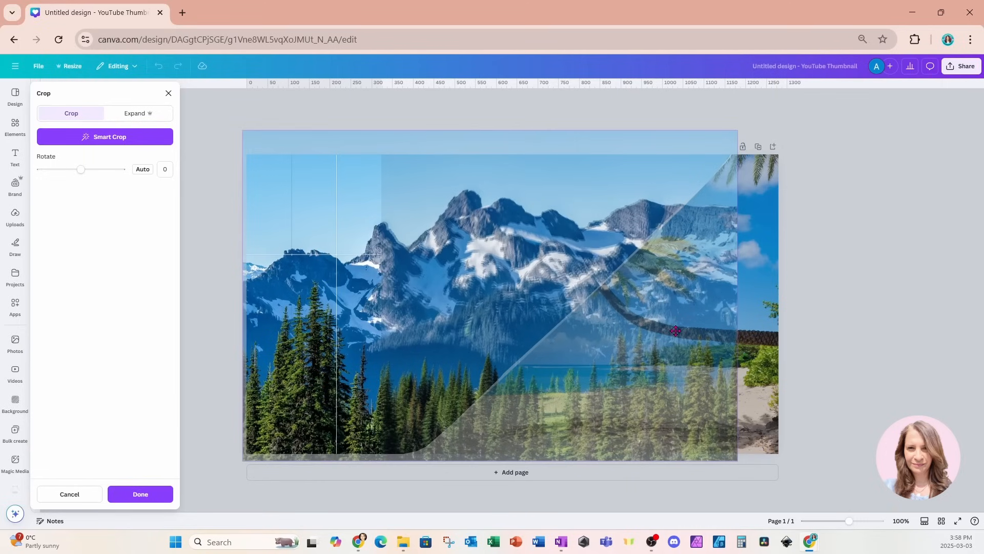
pyautogui.click(140, 494)
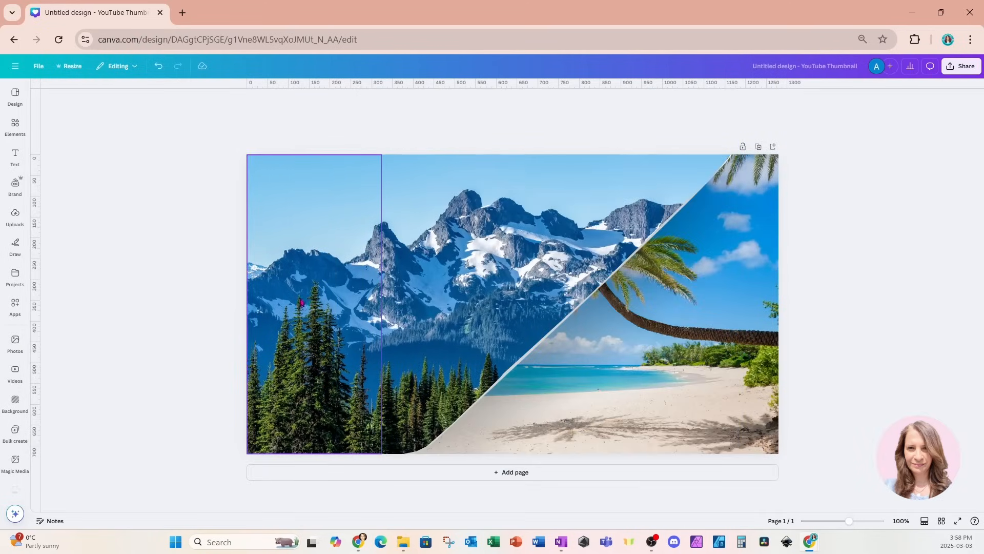
pyautogui.click(509, 278)
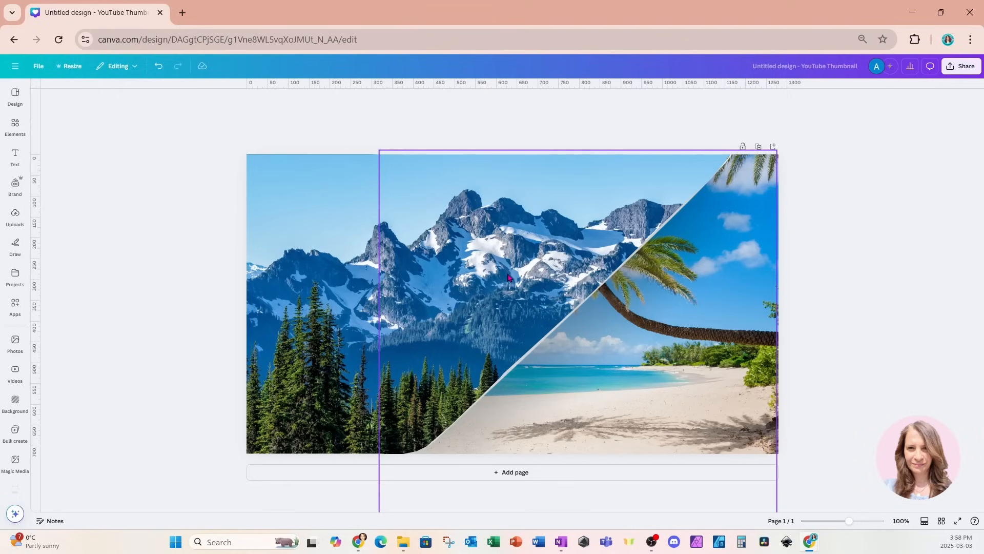
pyautogui.moveTo(543, 349)
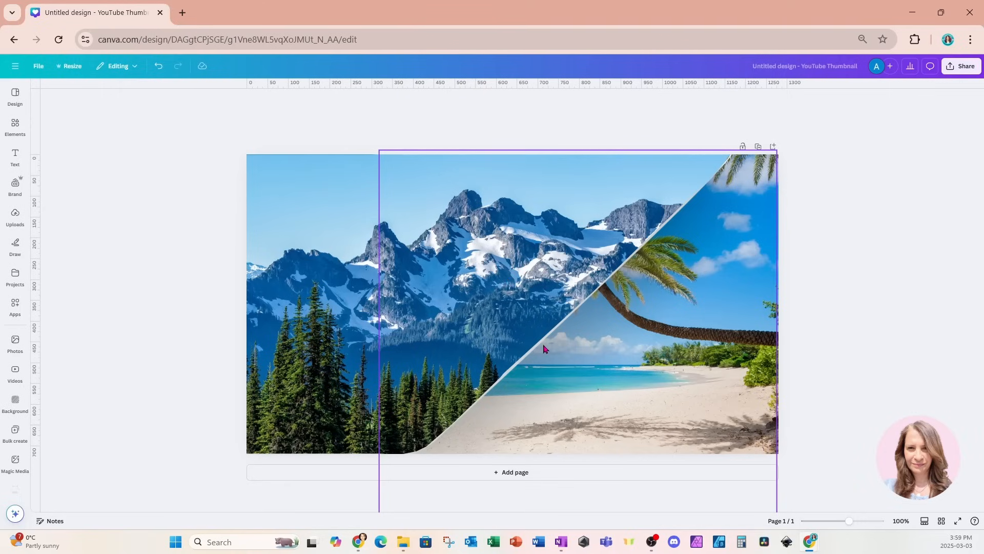
pyautogui.moveTo(415, 213)
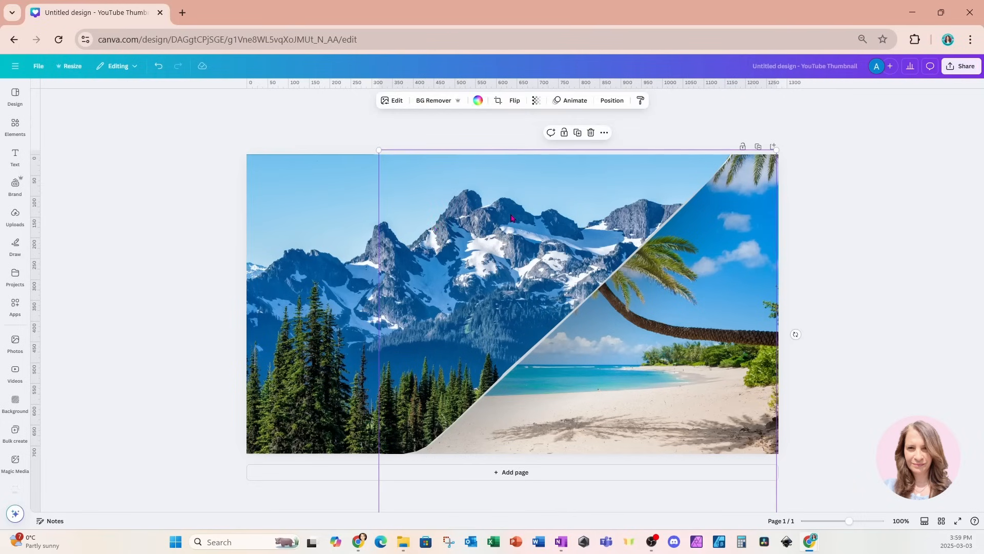
# Move the page-curl layer above the mountain photo, then deselect.
pyautogui.click(610, 101)
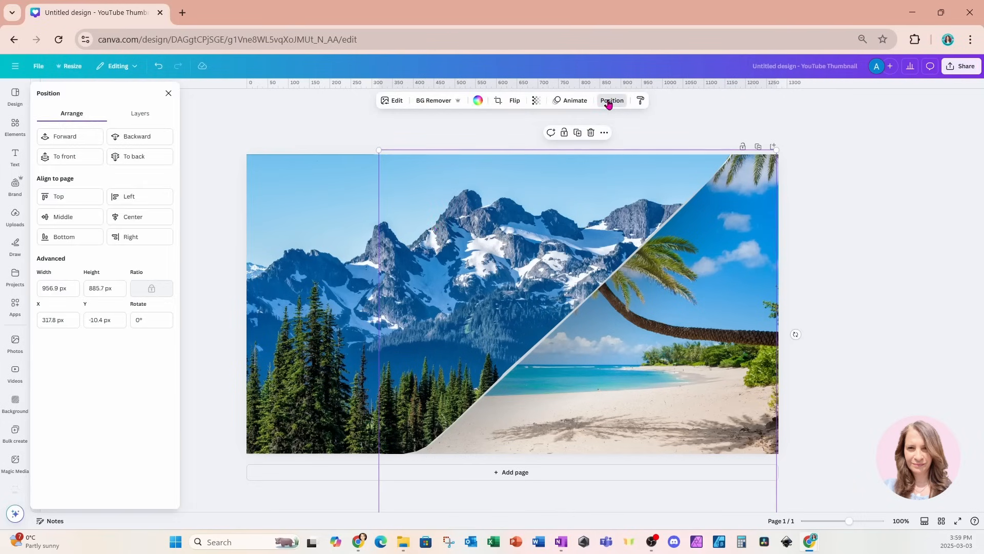
pyautogui.click(140, 113)
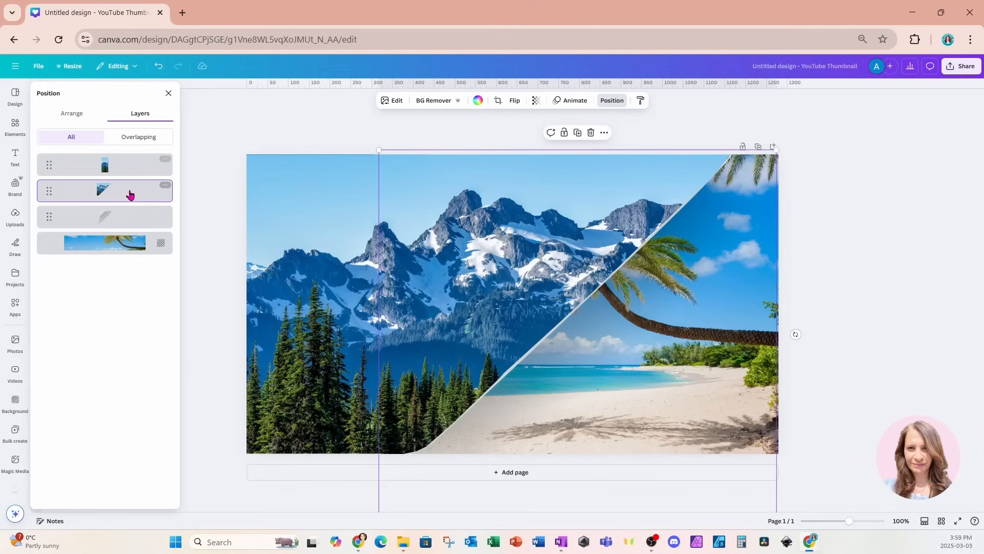
pyautogui.click(104, 217)
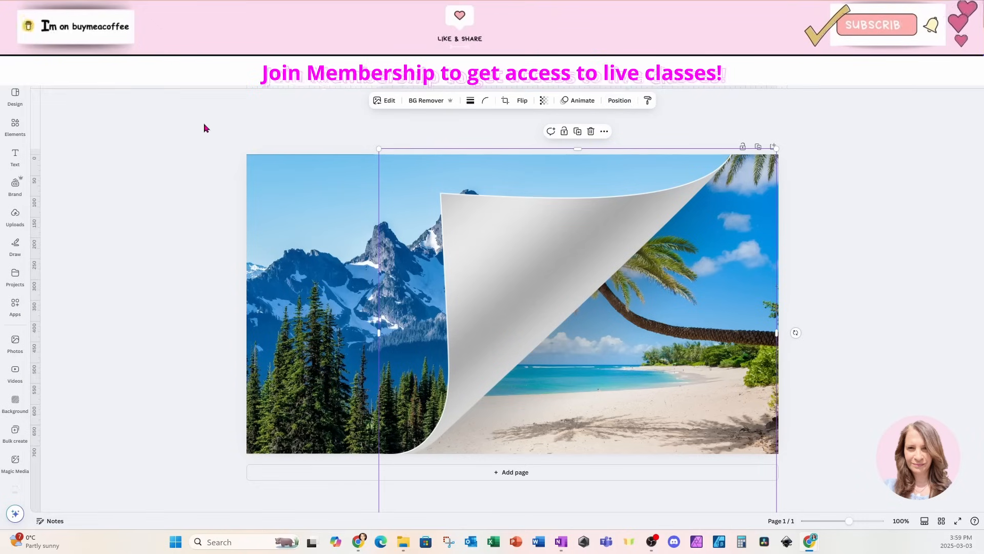
pyautogui.click(820, 212)
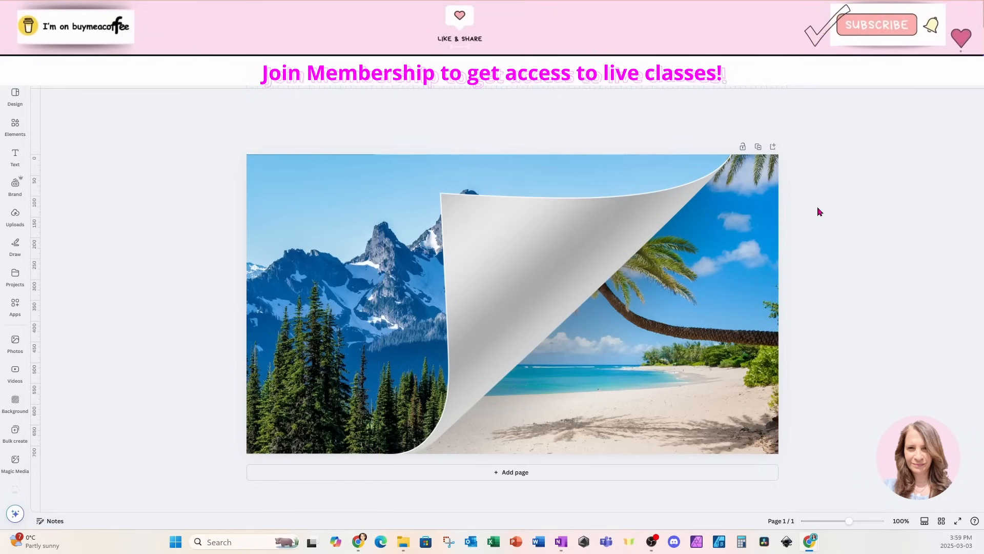